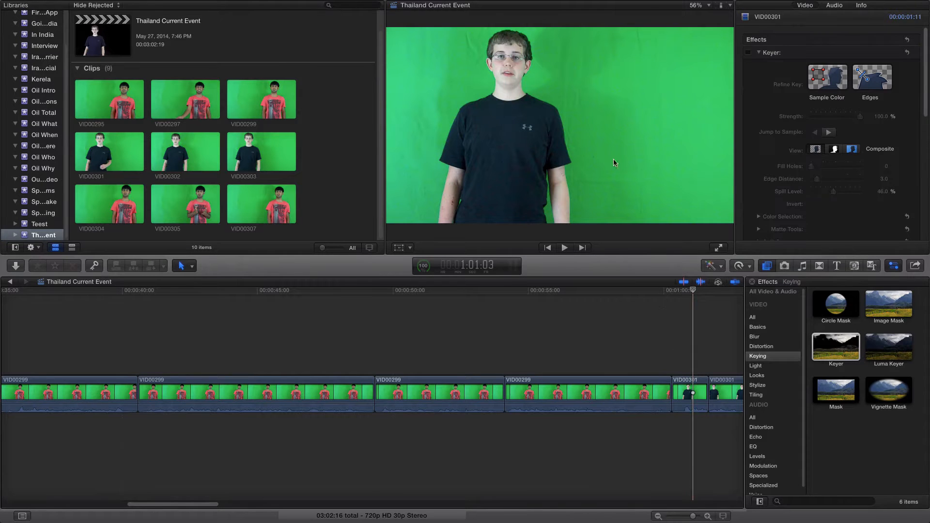
mouse_move(626, 104)
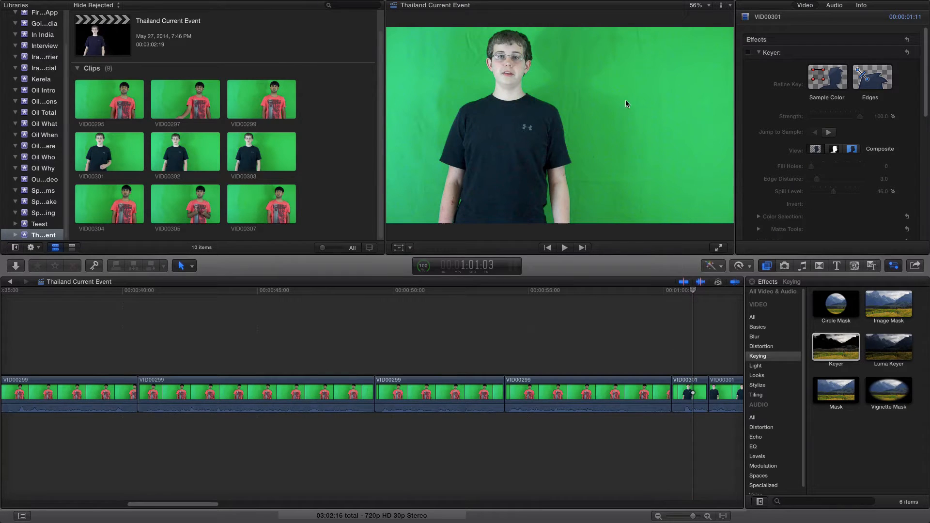
mouse_move(568, 123)
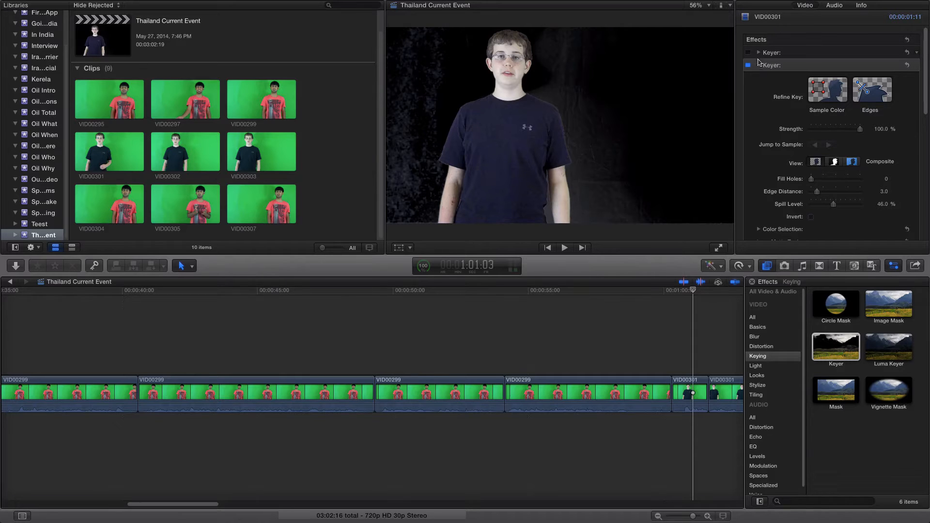
Step: Switch VID00301's second Keyer off then back on for comparison, and collapse its settings
left_click(758, 66)
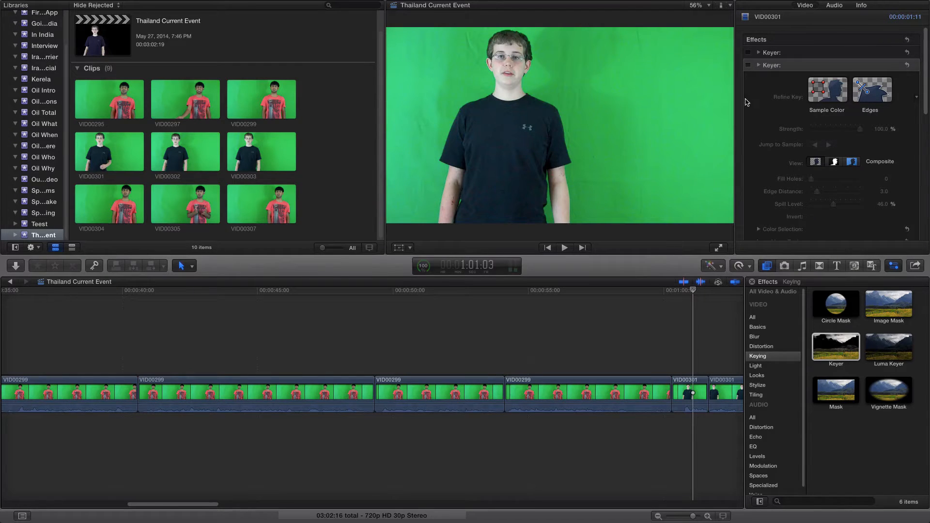
left_click(747, 64)
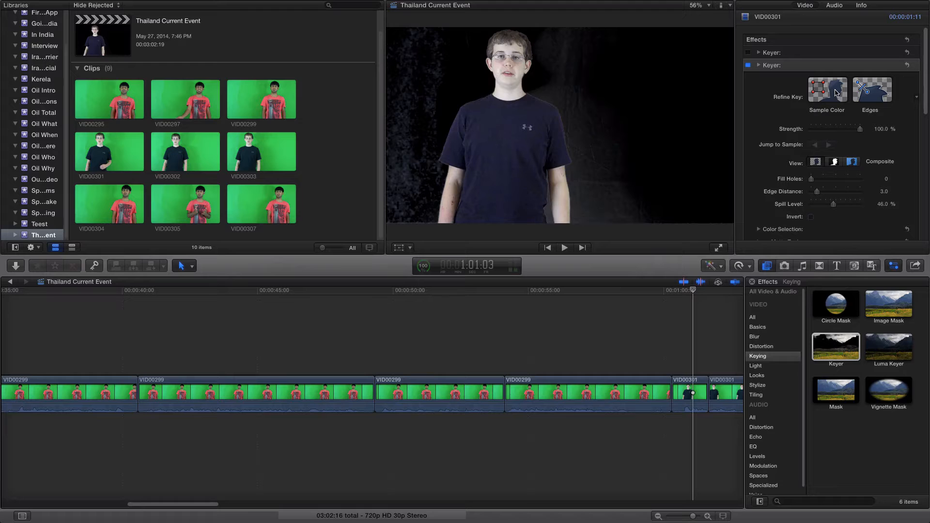
left_click(827, 89)
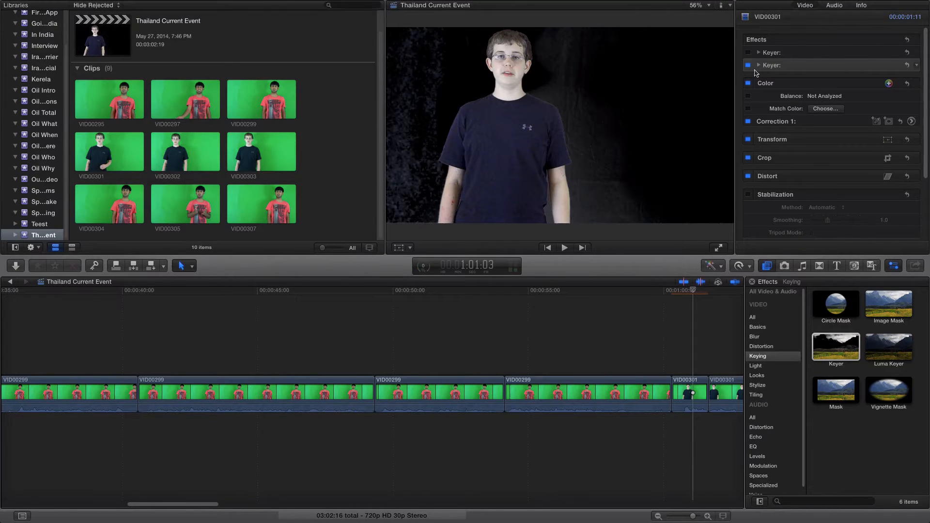
Step: Expand the Keyer and draw a Sample Color box along the left background edge
left_click(759, 65)
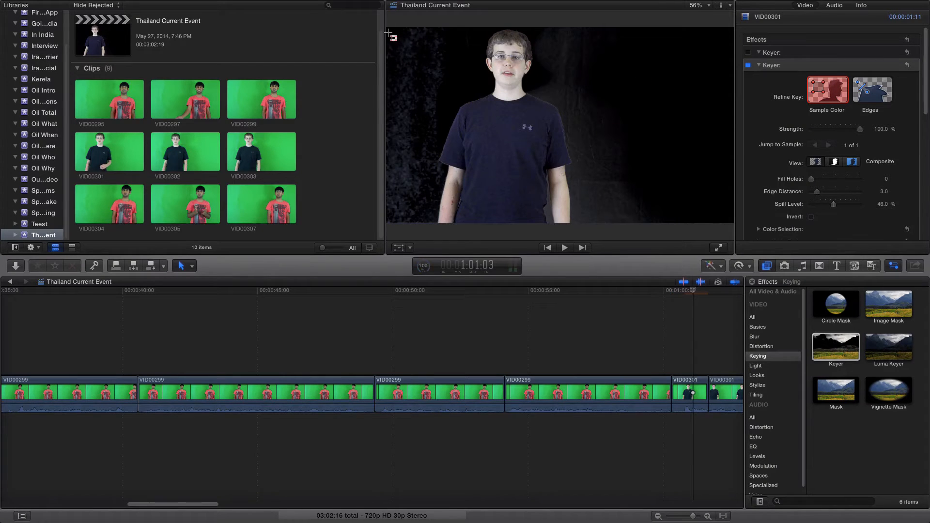
left_click_drag(389, 34, 421, 123)
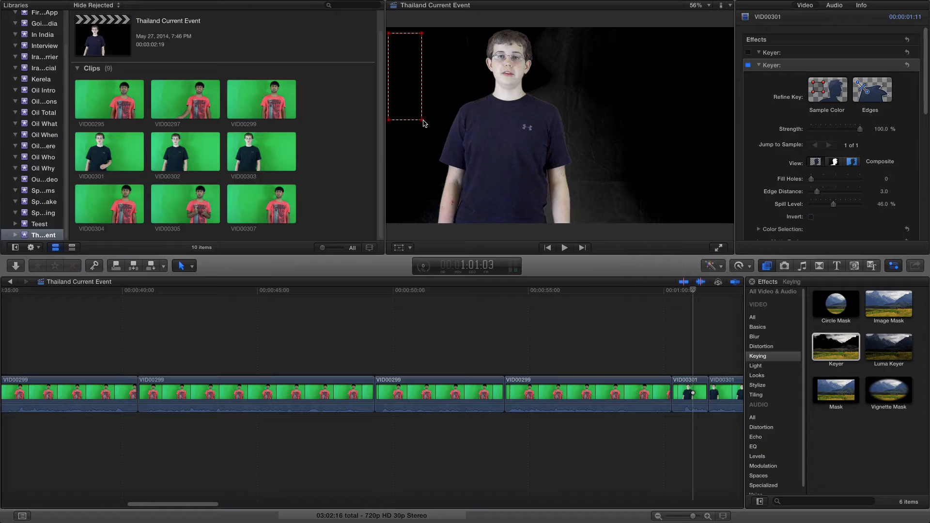
left_click_drag(423, 123, 427, 207)
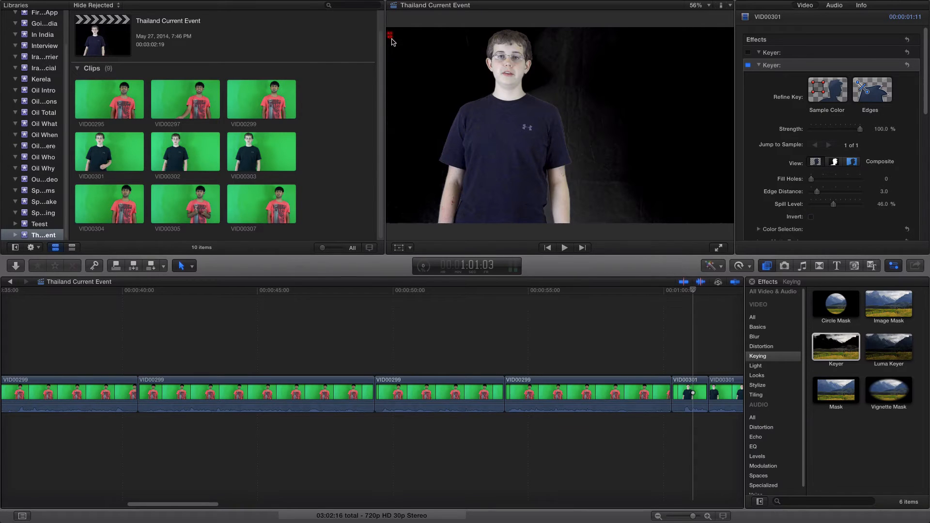
left_click_drag(390, 34, 422, 159)
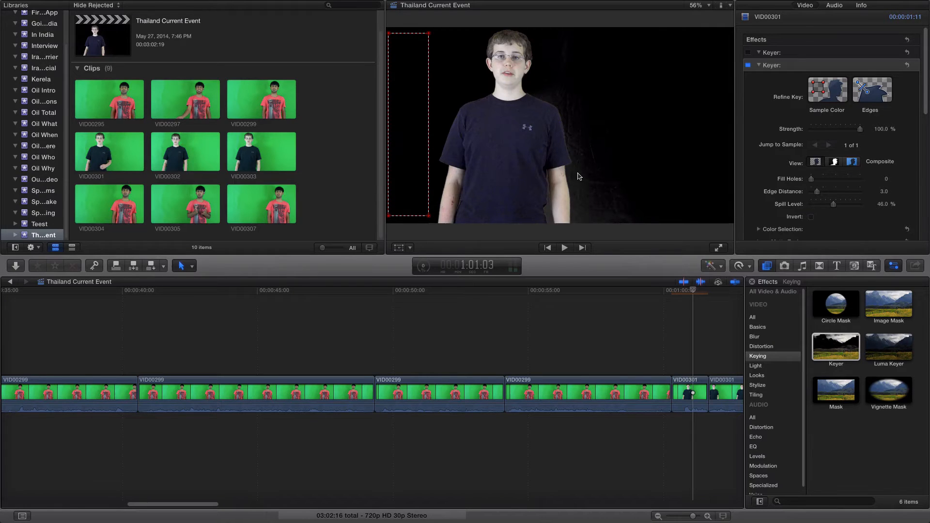
Step: Sample the right-side background so the backdrop goes solid black, then move to the next clip
left_click(827, 89)
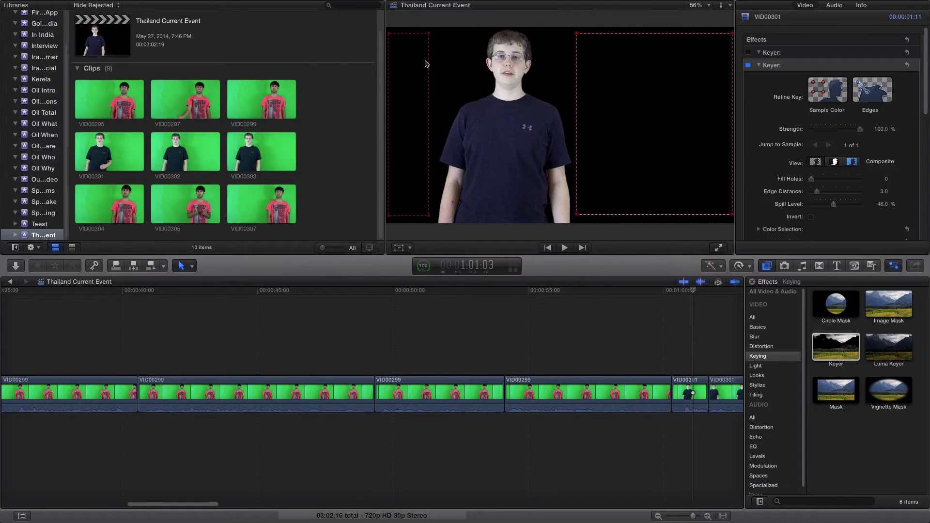
mouse_move(666, 253)
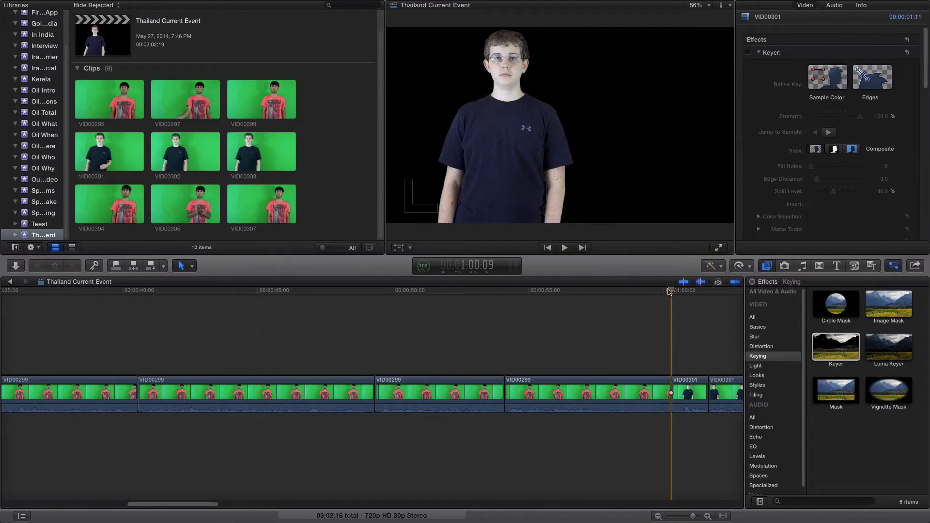
left_click(564, 248)
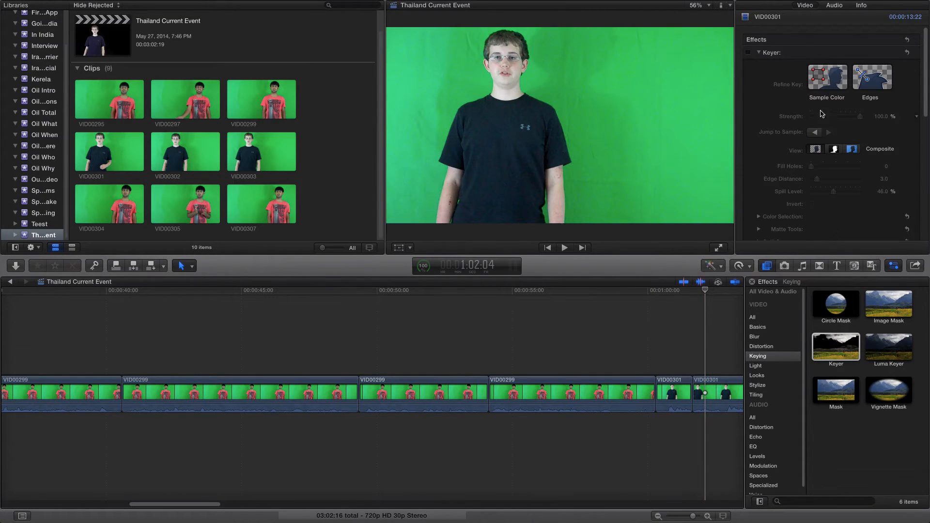
Step: Enable the next VID00301 clip's Keyer and sample the background right and left of the presenter
left_click(748, 52)
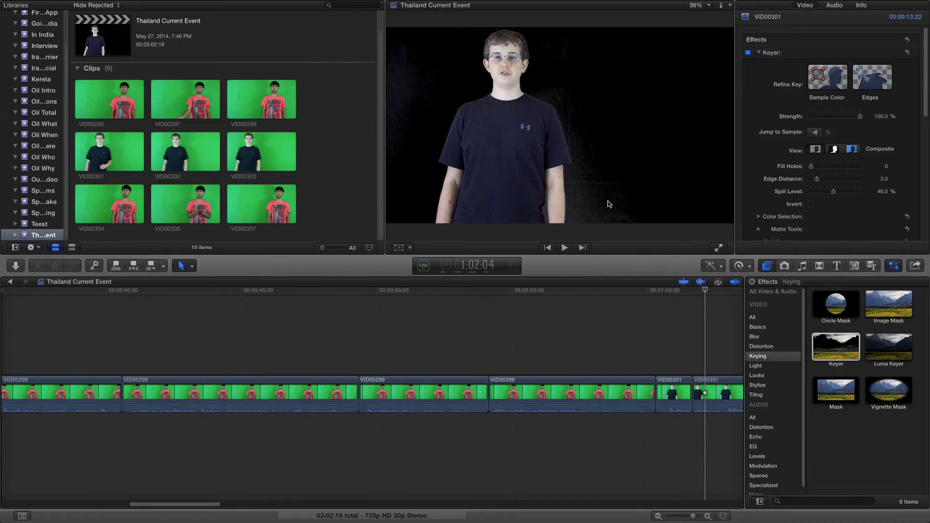
left_click(827, 77)
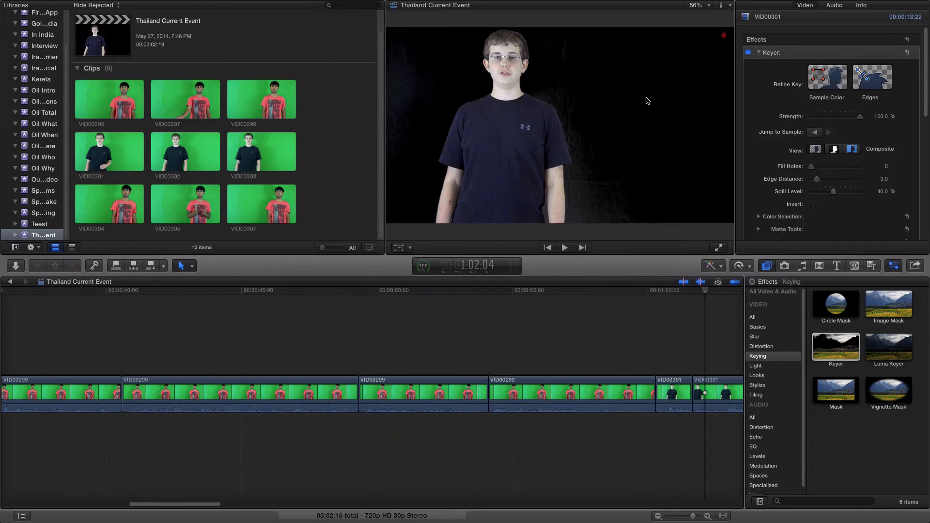
left_click(828, 132)
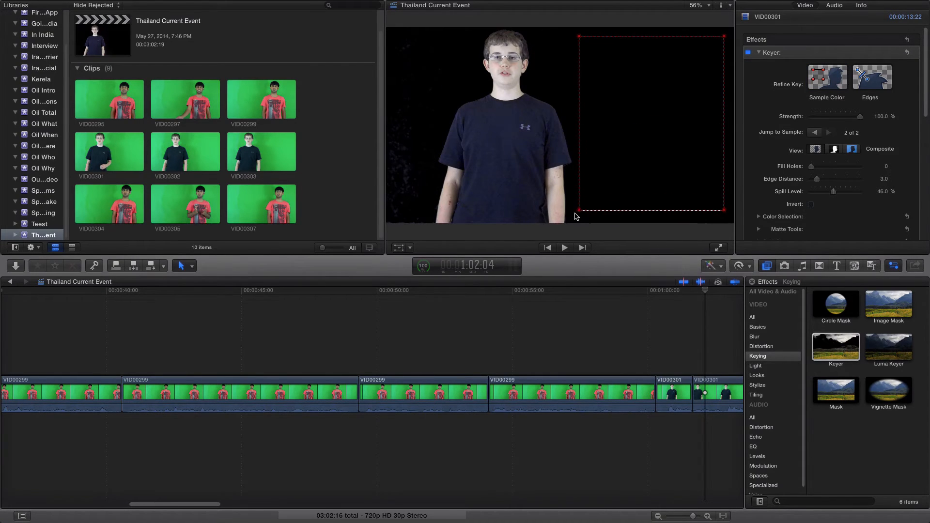
left_click(825, 78)
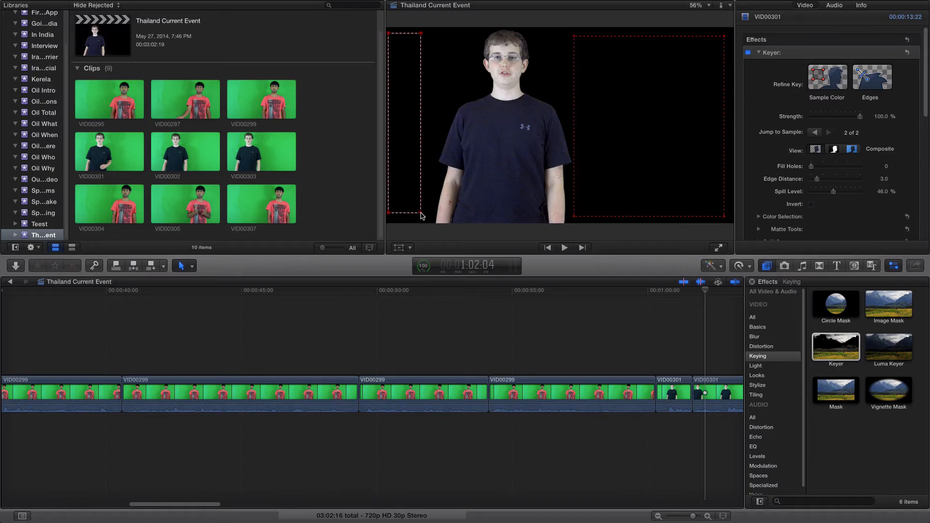
left_click(583, 299)
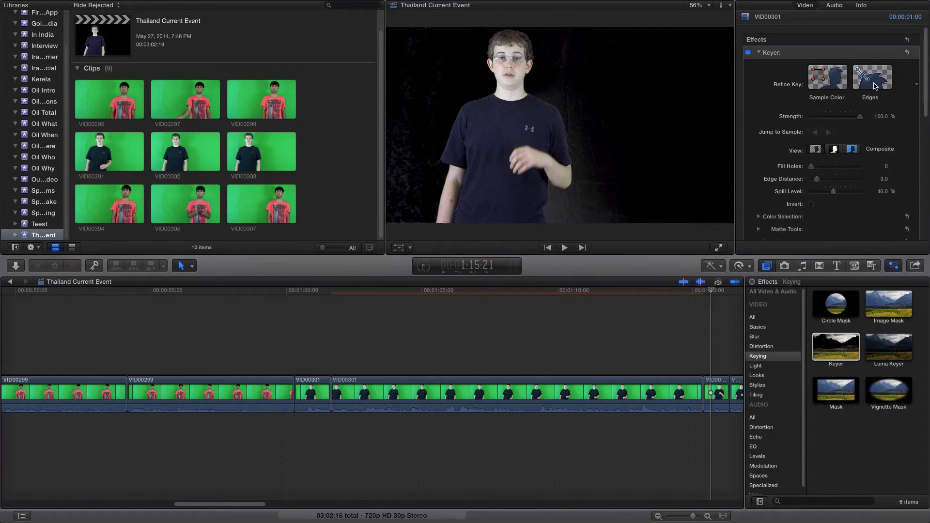
Step: Use the Keyer's Edges tool to draw one edge sample across the presenter's moving hand
left_click(871, 78)
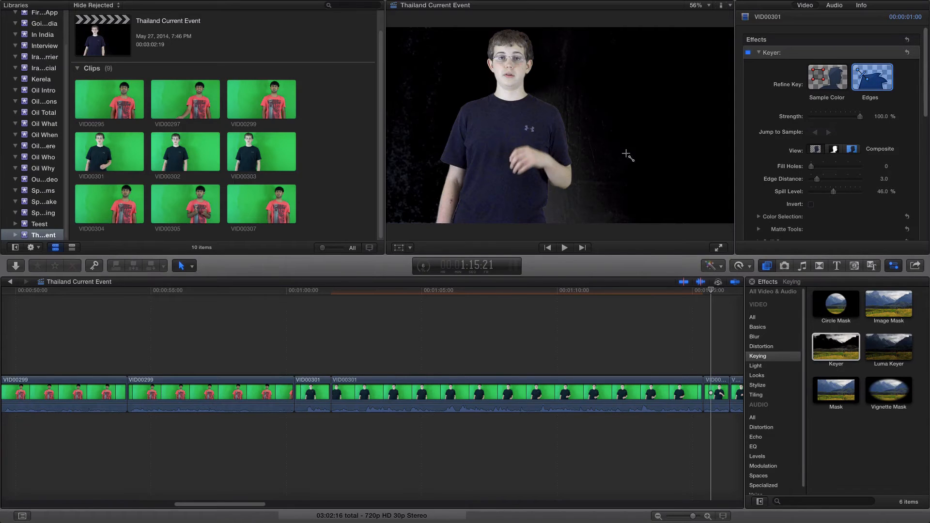
left_click(698, 5)
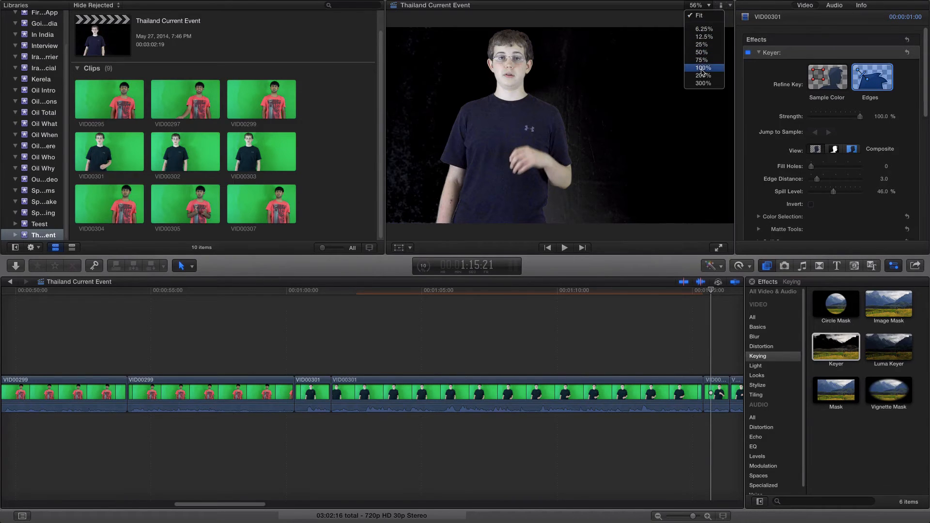
left_click(703, 75)
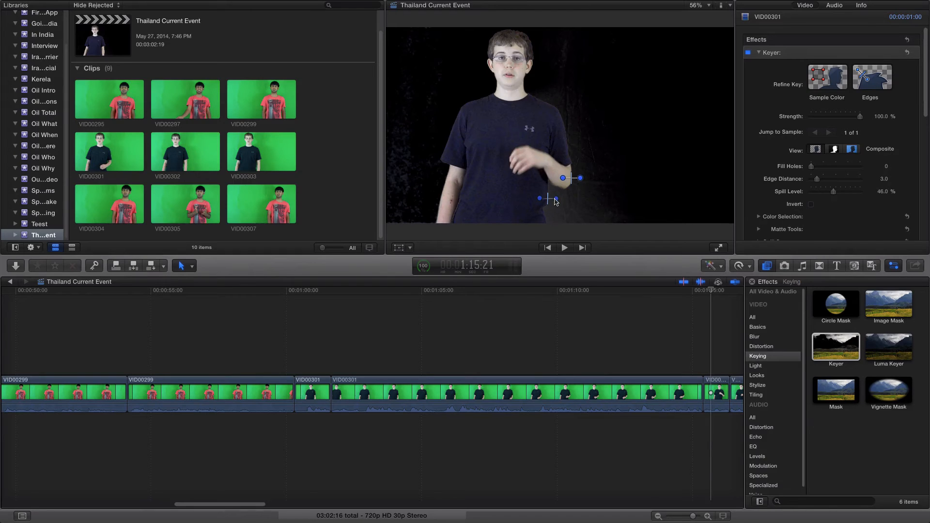
mouse_move(557, 202)
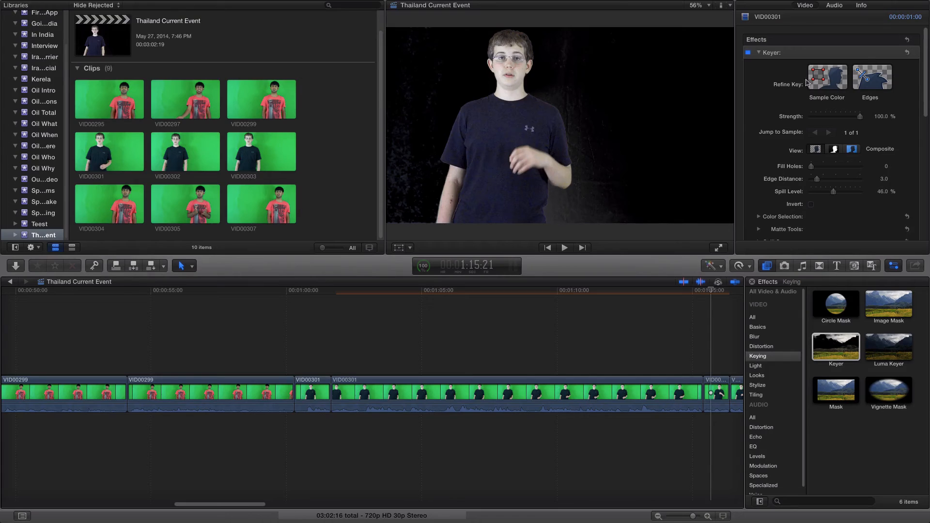
Step: Play the later VID00301 section to confirm the presenter keys cleanly against black, then stop
left_click(827, 78)
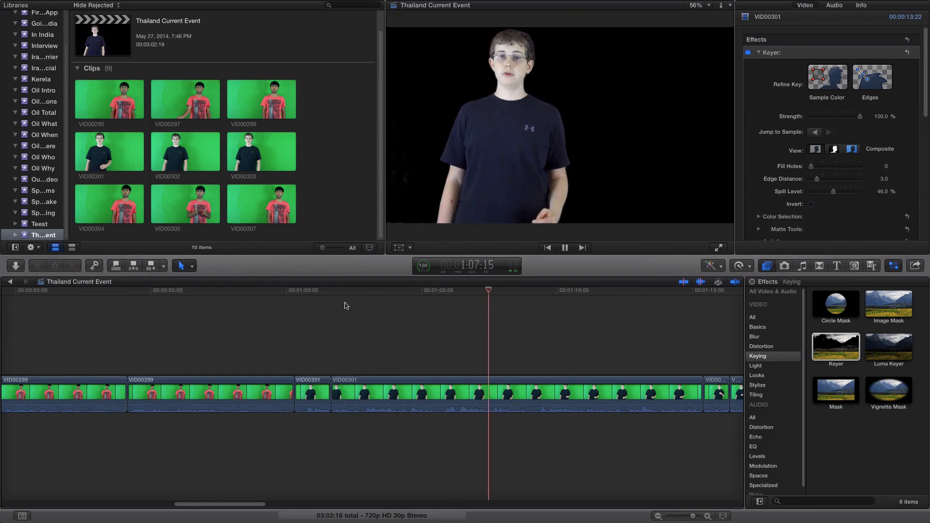
left_click(565, 248)
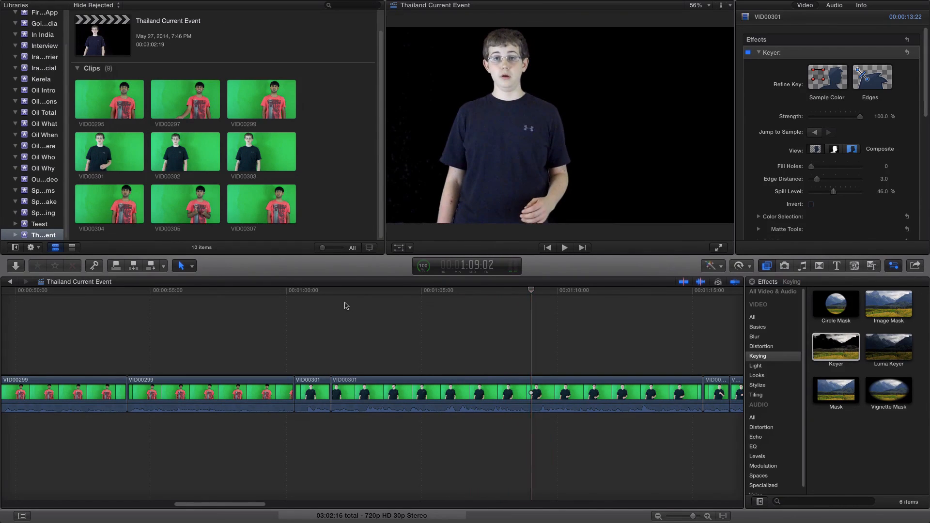